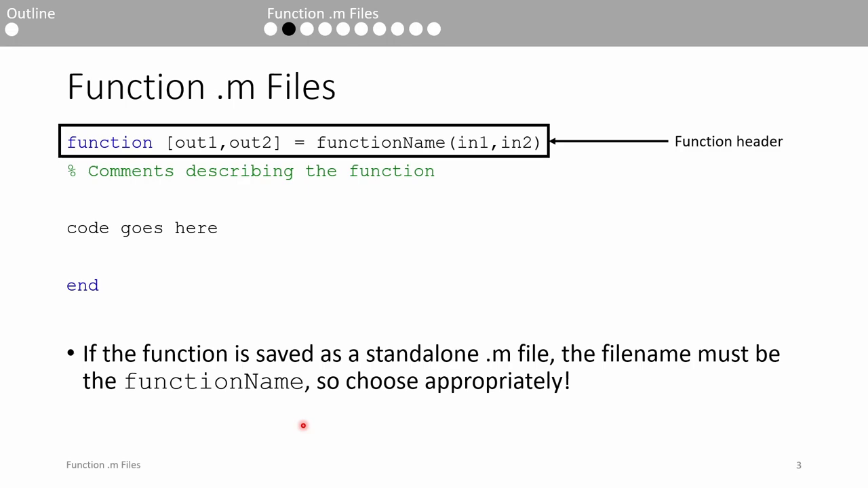
mouse_move(230, 363)
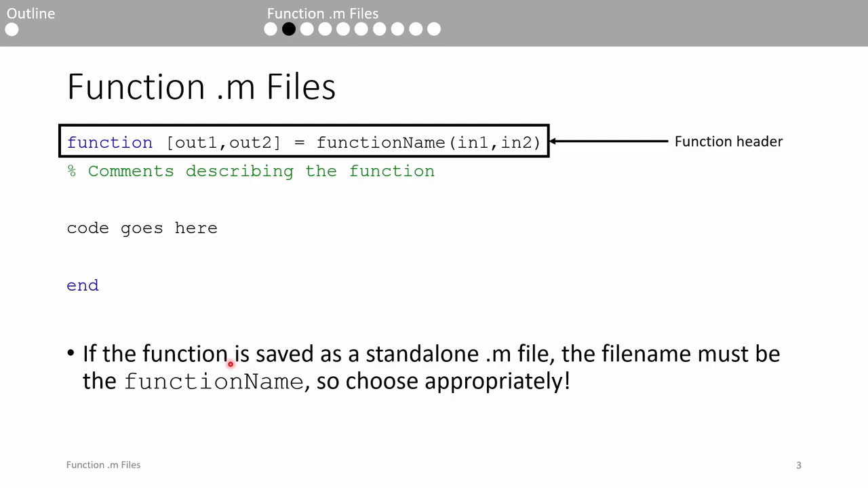
mouse_move(269, 143)
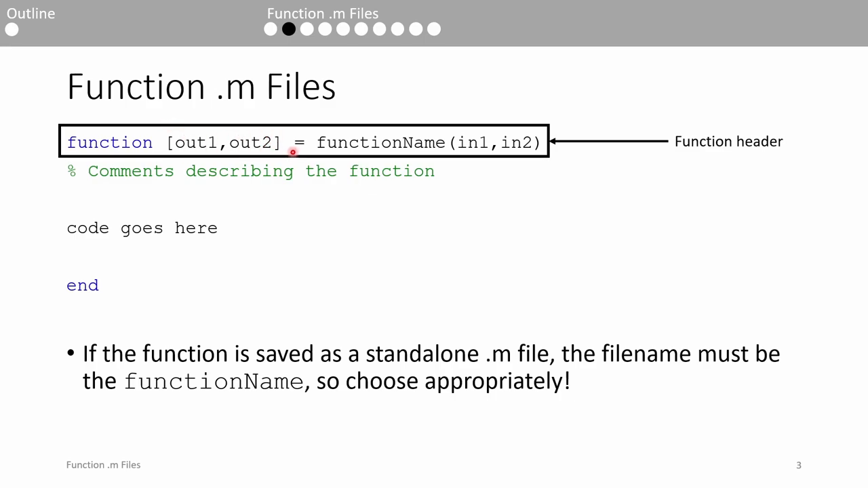
mouse_move(428, 152)
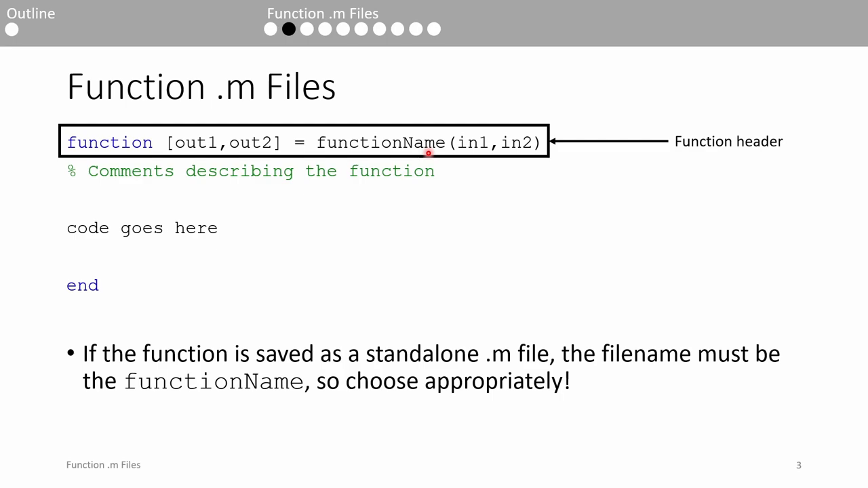
mouse_move(535, 165)
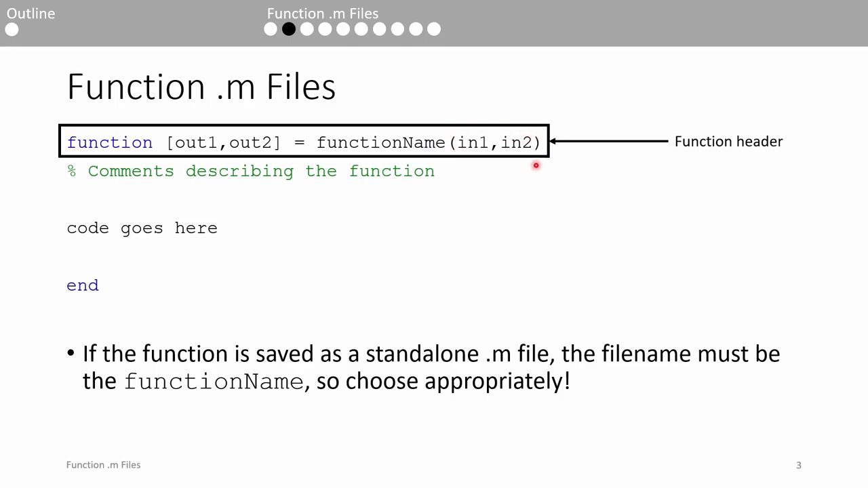
mouse_move(277, 239)
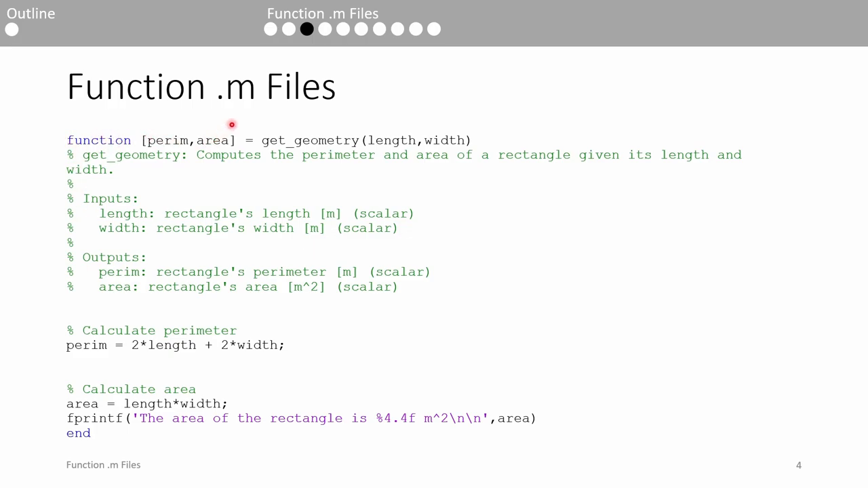
mouse_move(325, 130)
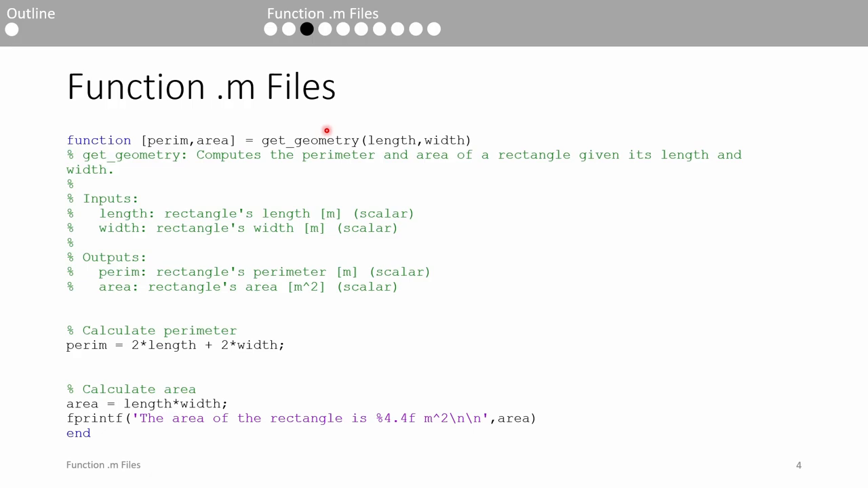
mouse_move(386, 133)
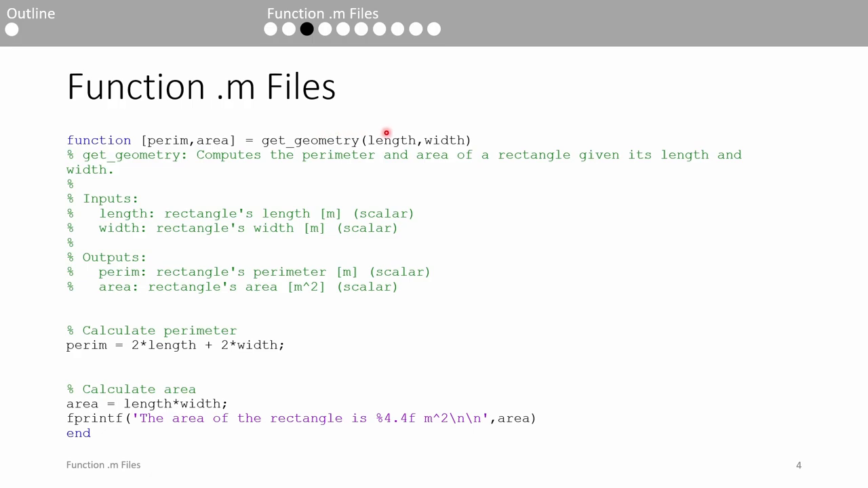
mouse_move(444, 129)
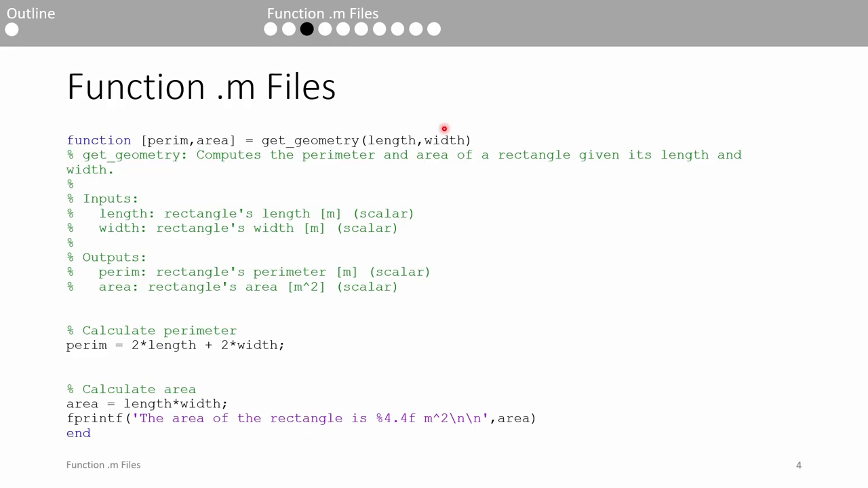
mouse_move(148, 321)
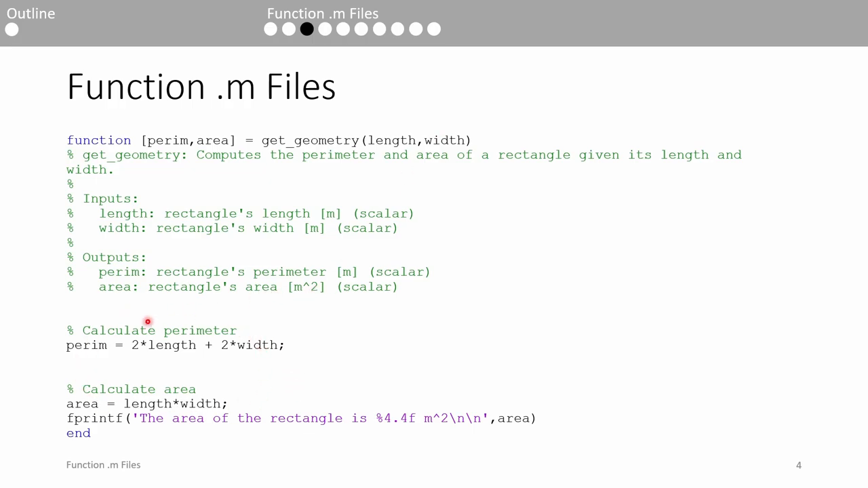
mouse_move(104, 422)
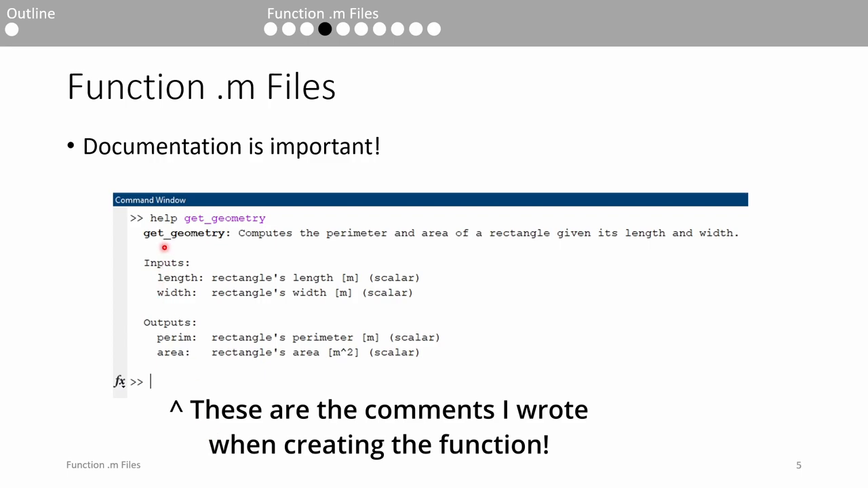
mouse_move(278, 223)
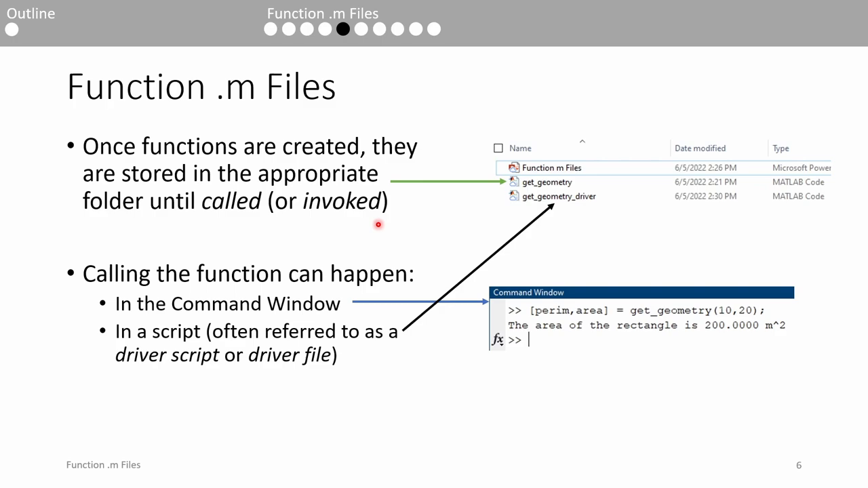
mouse_move(586, 272)
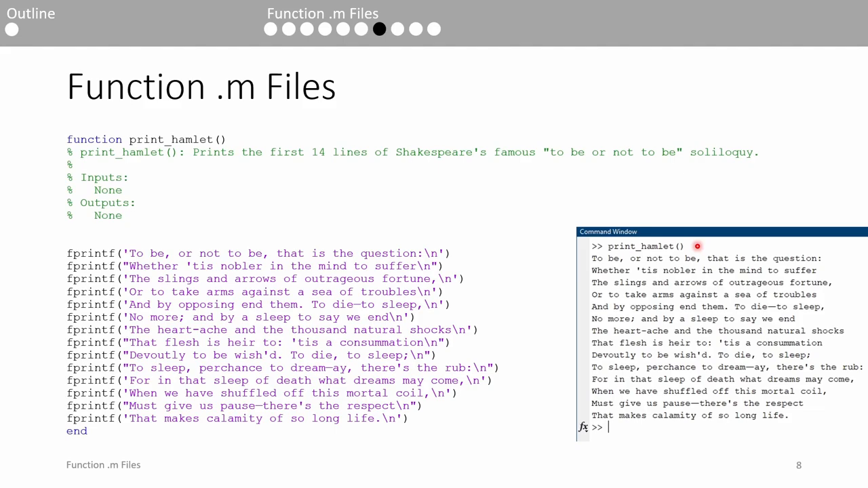
mouse_move(666, 428)
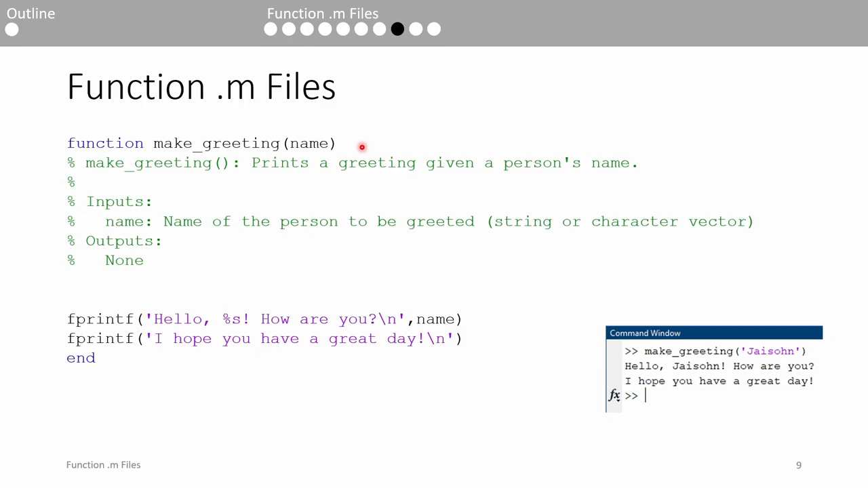
mouse_move(437, 294)
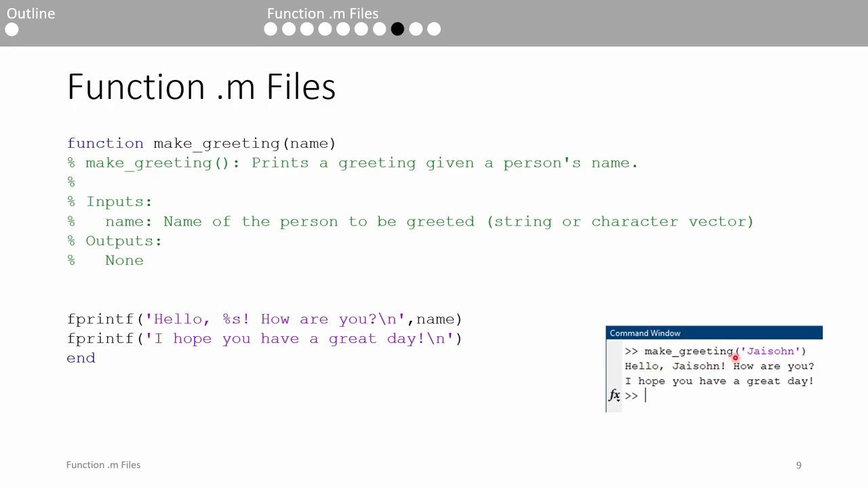
mouse_move(825, 356)
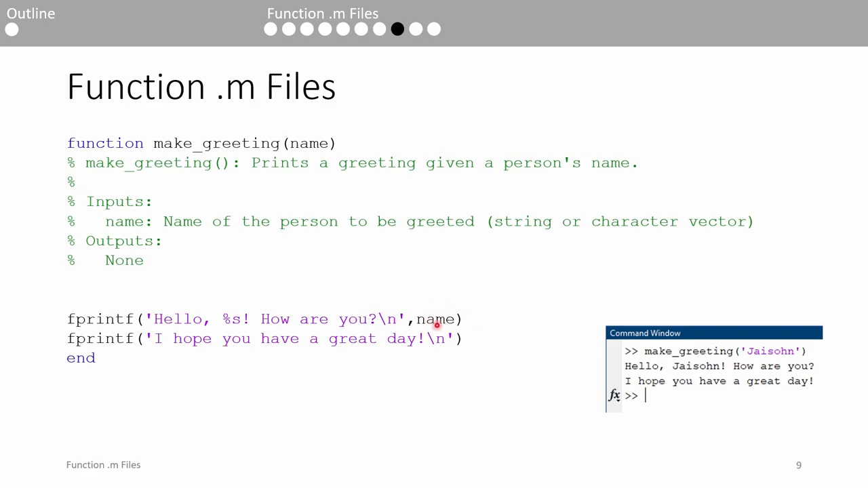
mouse_move(477, 322)
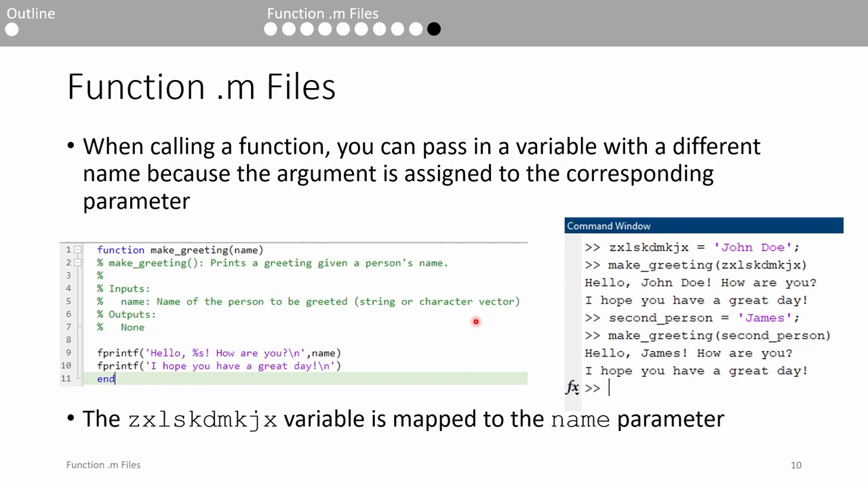
mouse_move(287, 247)
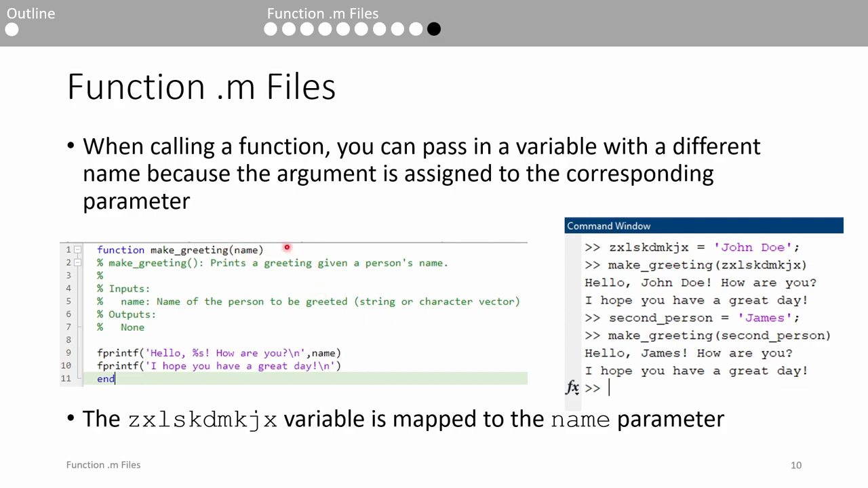
mouse_move(636, 241)
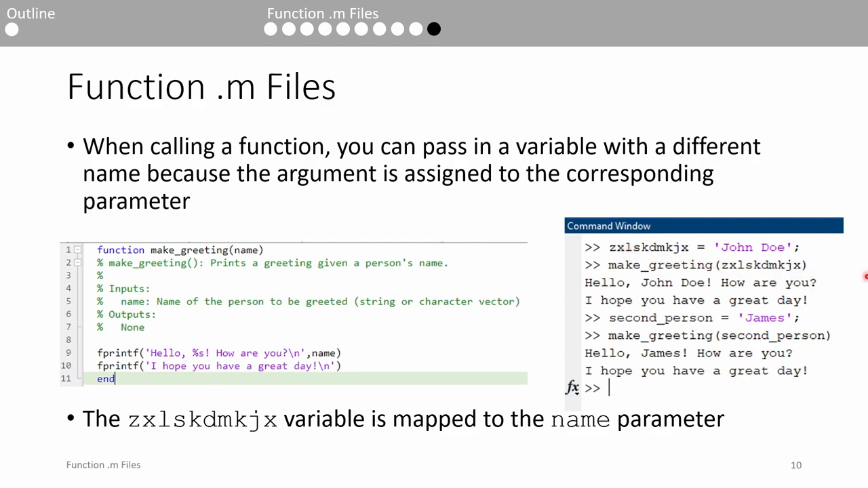
mouse_move(285, 251)
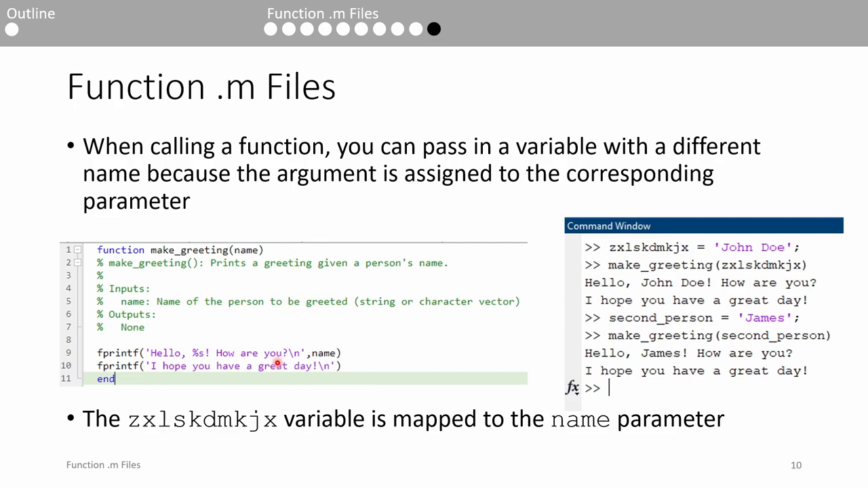
mouse_move(377, 355)
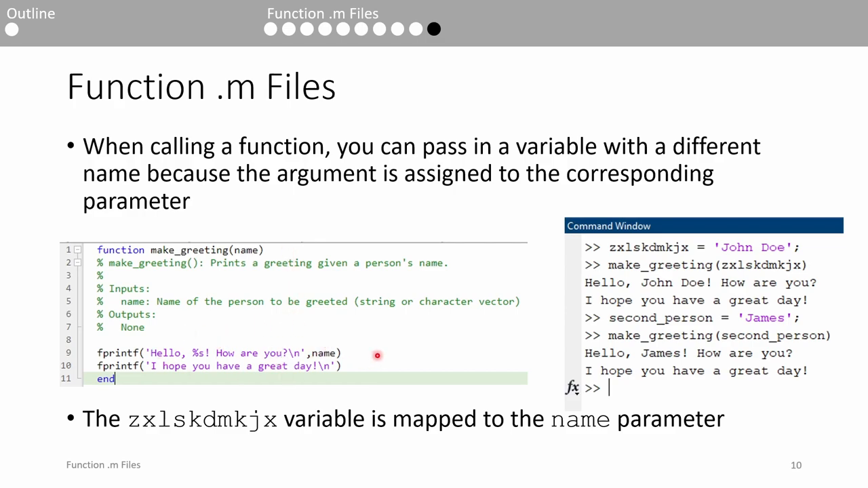